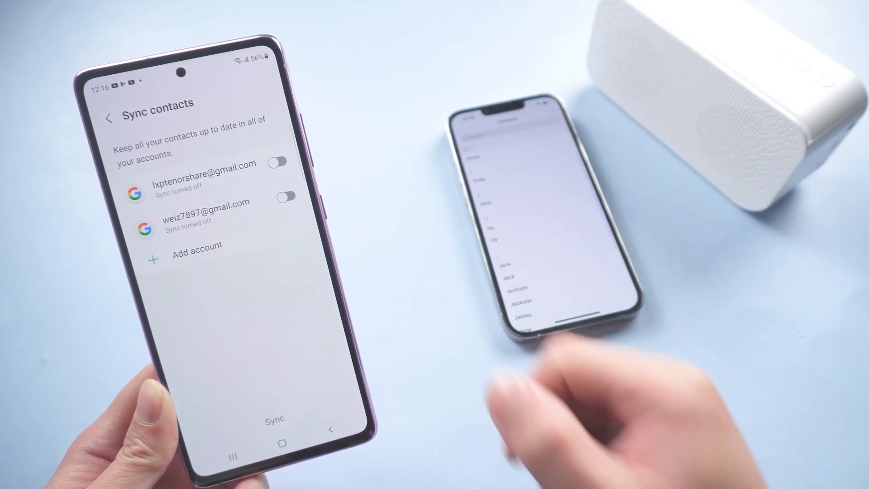
Sync the Google account contacts, then scroll the list to confirm Dannier, Jane, Ken appear
{"action": "left_click", "coordinate": [287, 198]}
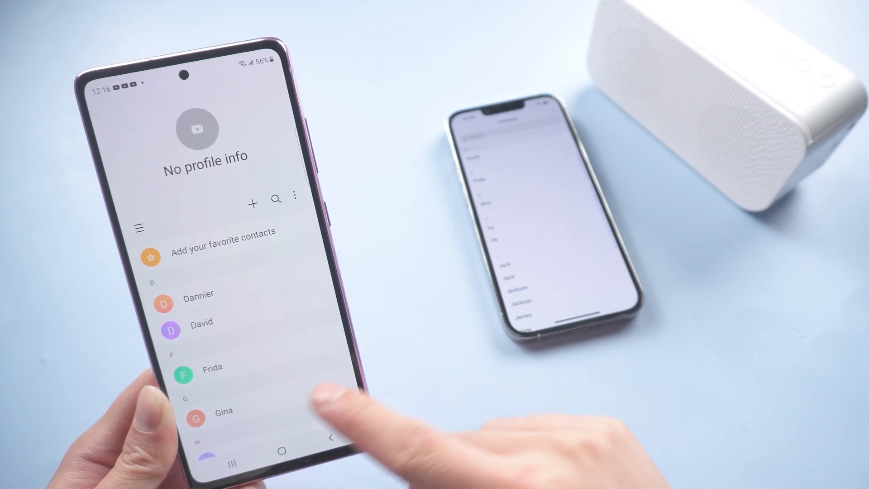
{"action": "scroll", "scroll_direction": "up", "scroll_amount": 3}
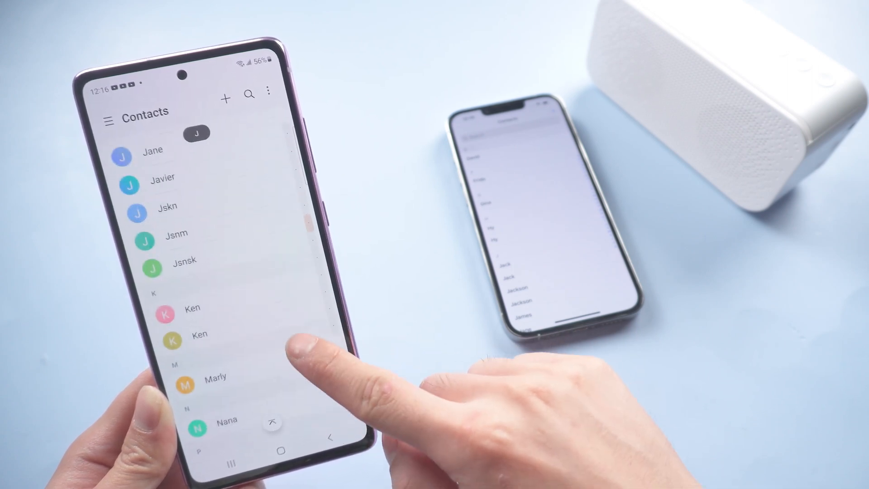